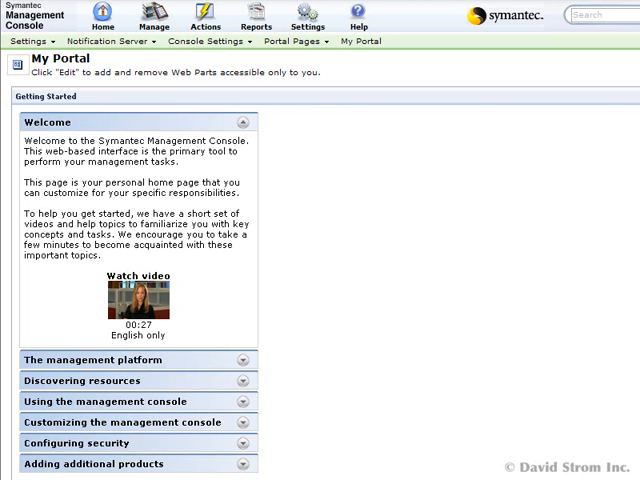
mouse_move(468, 348)
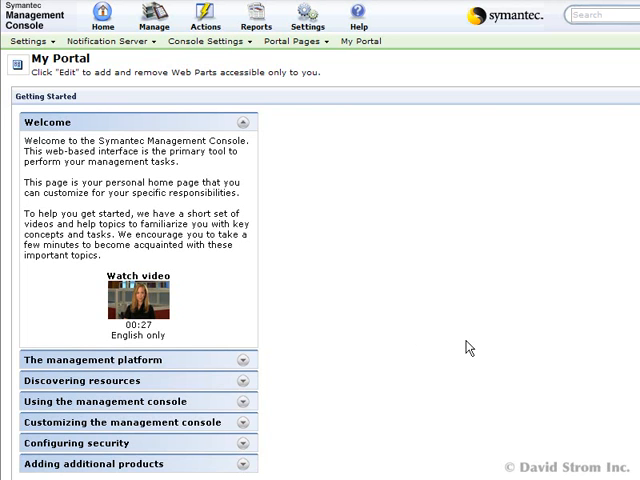
mouse_move(420, 292)
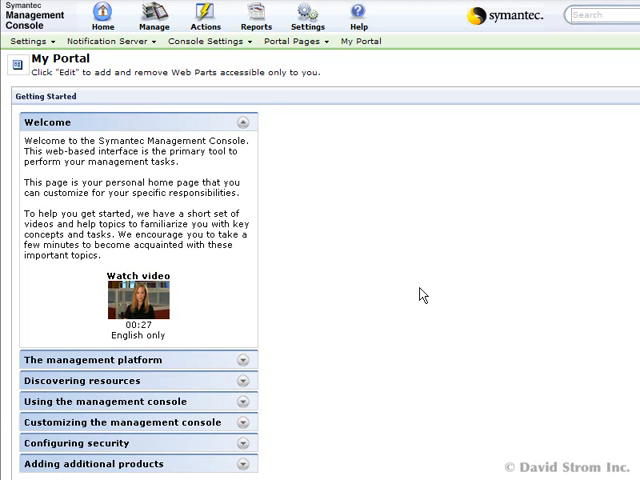
mouse_move(316, 368)
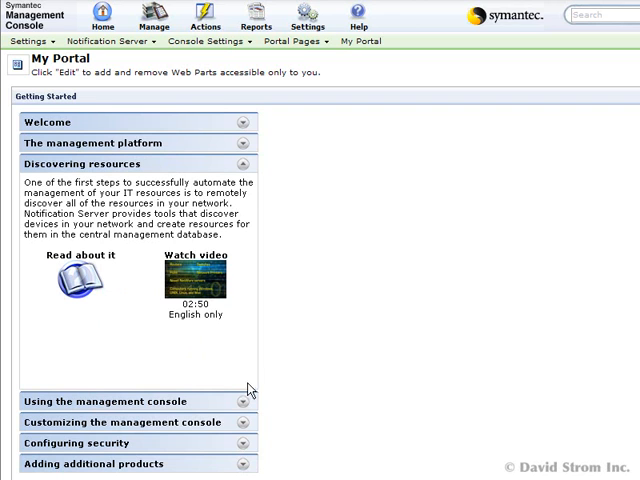
mouse_move(306, 298)
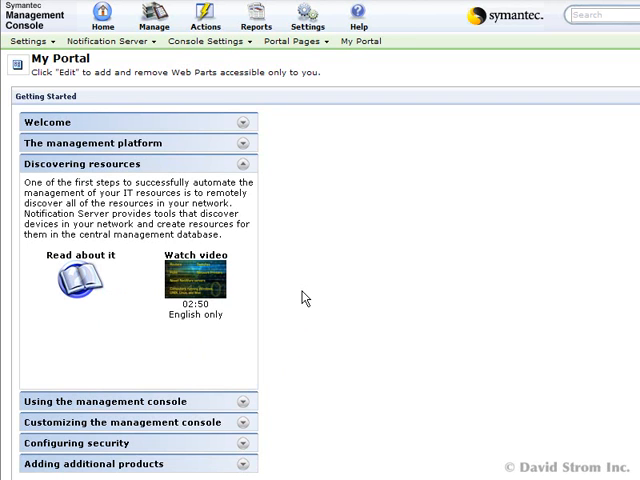
mouse_move(408, 38)
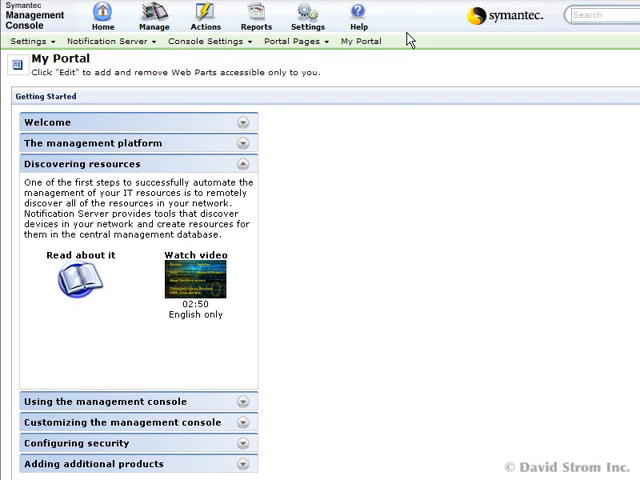
mouse_move(410, 8)
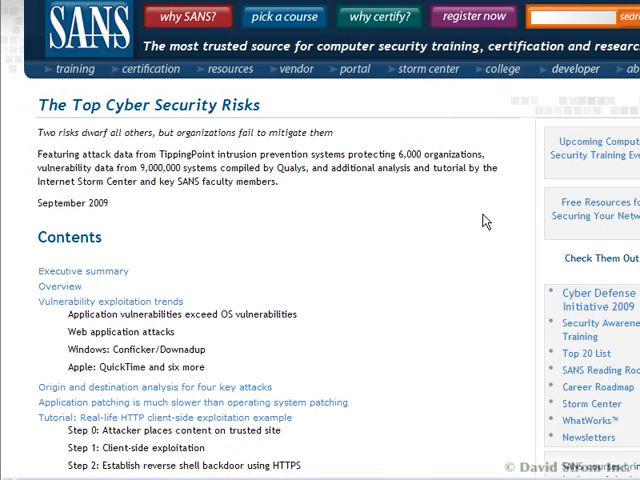
scroll("down", 3)
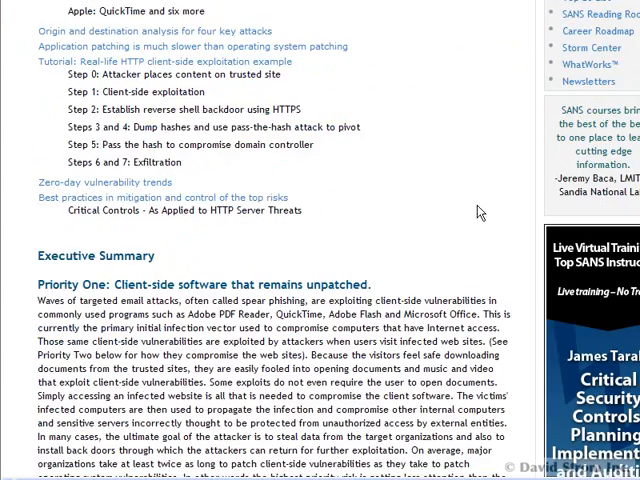
scroll("down", 3)
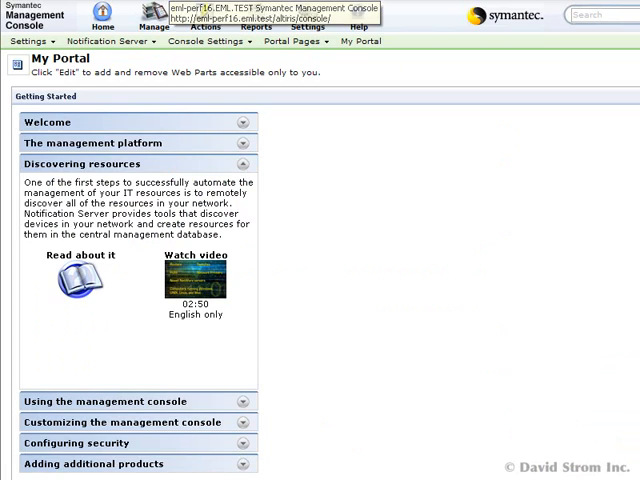
List the organization's computers via Manage > Computers and launch an Agentless Inventory on them.
left_click(152, 20)
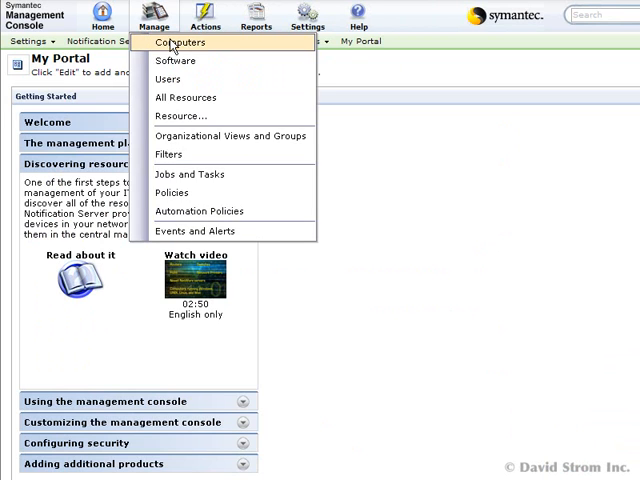
left_click(180, 42)
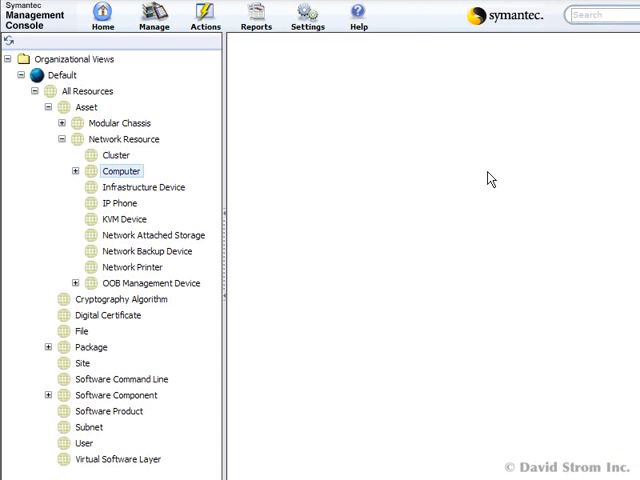
left_click(120, 172)
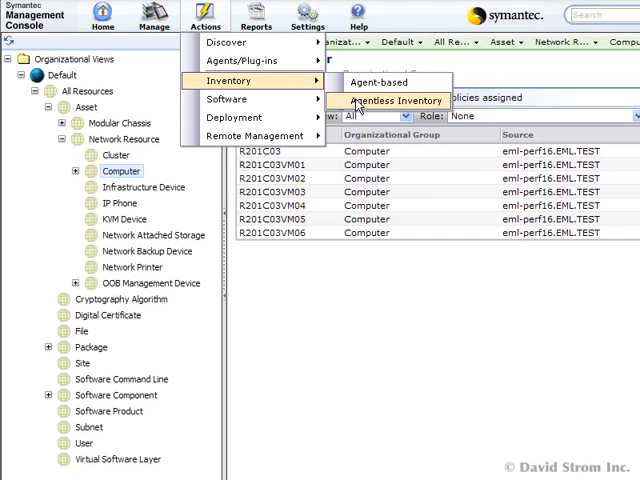
left_click(392, 100)
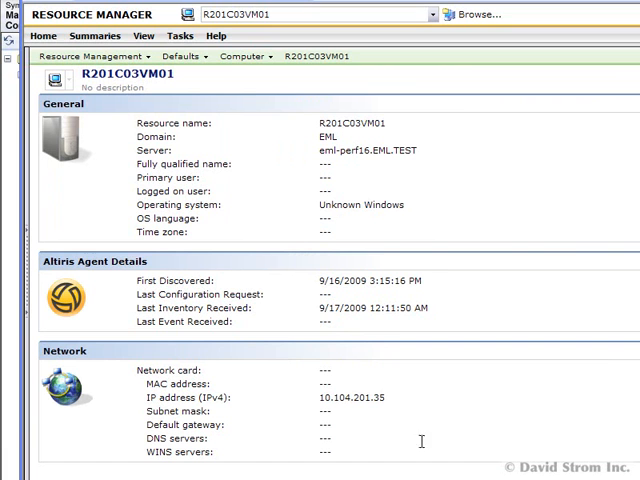
mouse_move(420, 440)
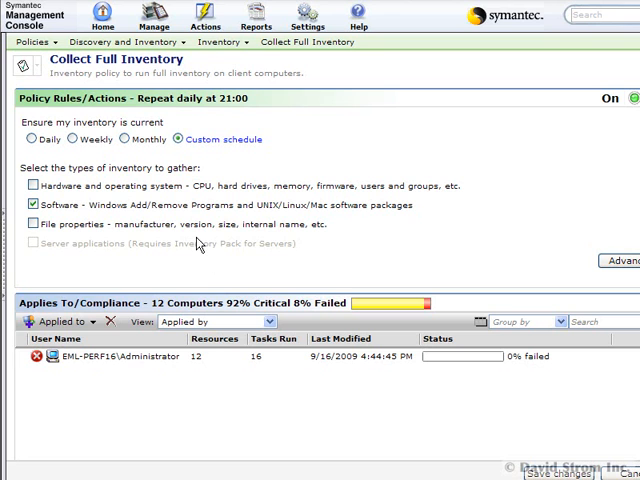
mouse_move(248, 78)
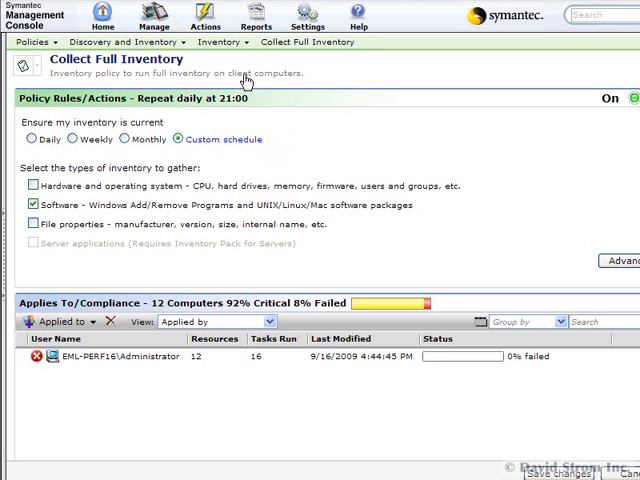
Switch from the Collect Full Inventory policy to the Reports tree.
left_click(256, 18)
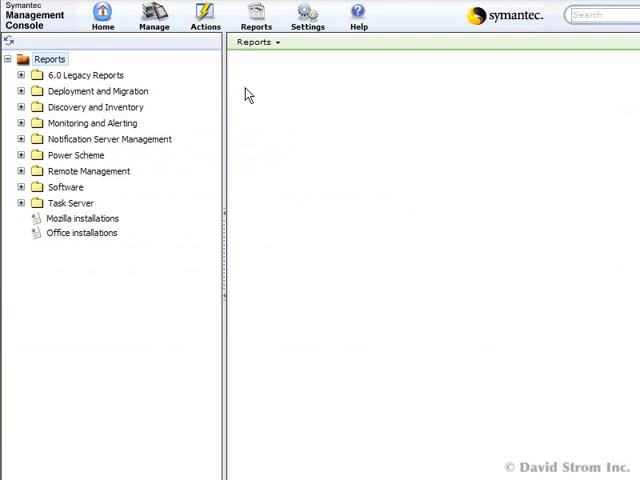
Run the Mozilla installations report, then the Office installations report from the Reports tree.
left_click(48, 60)
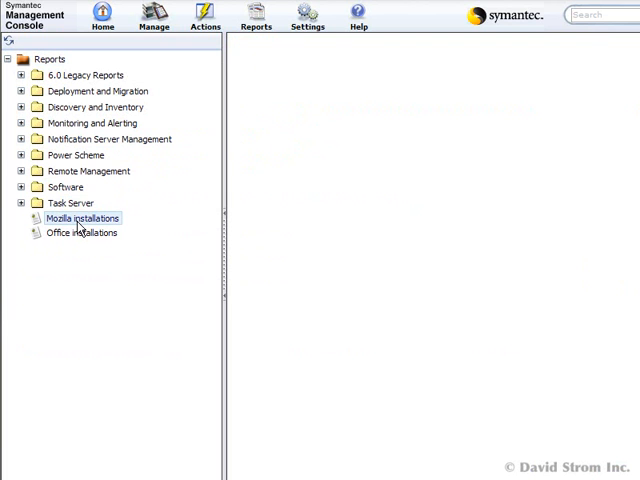
left_click(82, 218)
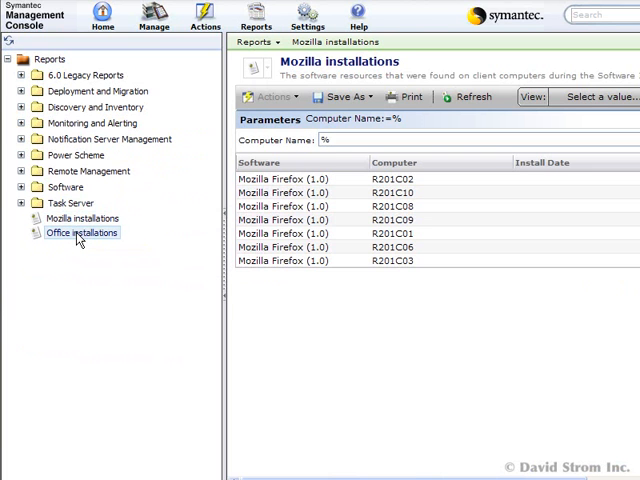
left_click(80, 232)
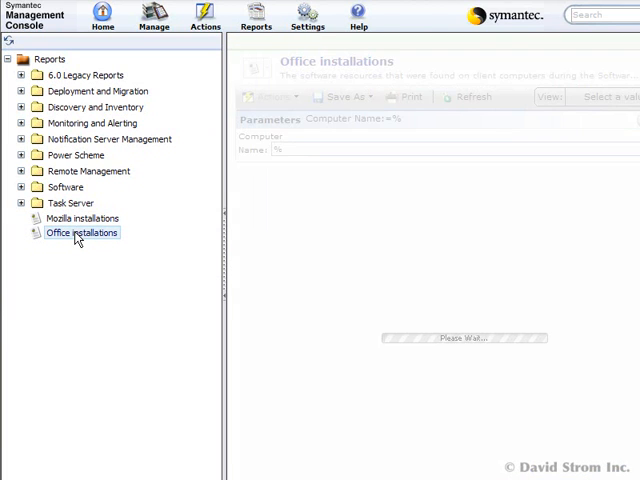
left_click(80, 232)
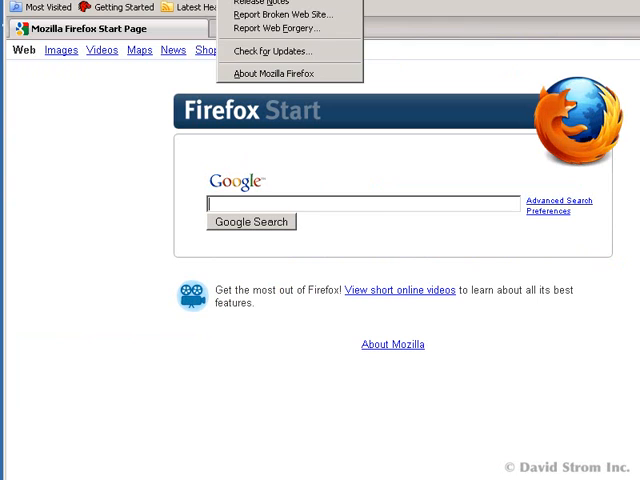
left_click(280, 72)
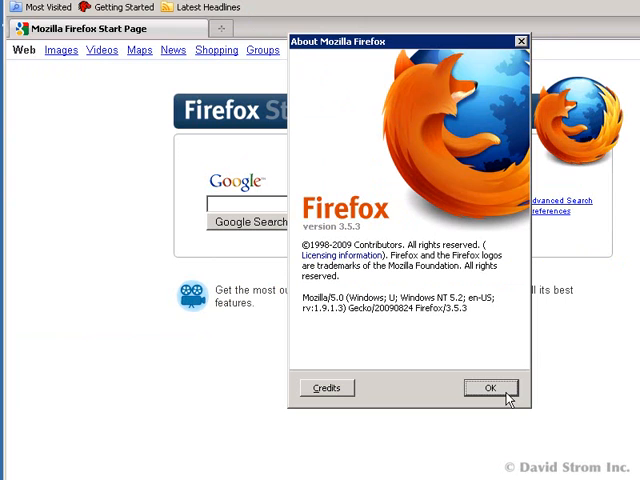
left_click(486, 388)
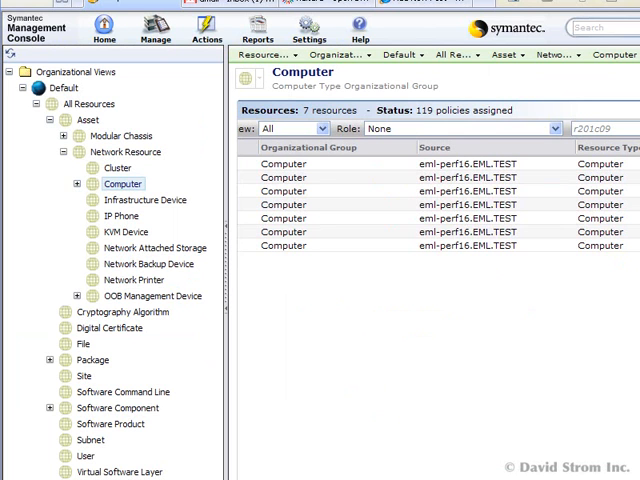
mouse_move(544, 268)
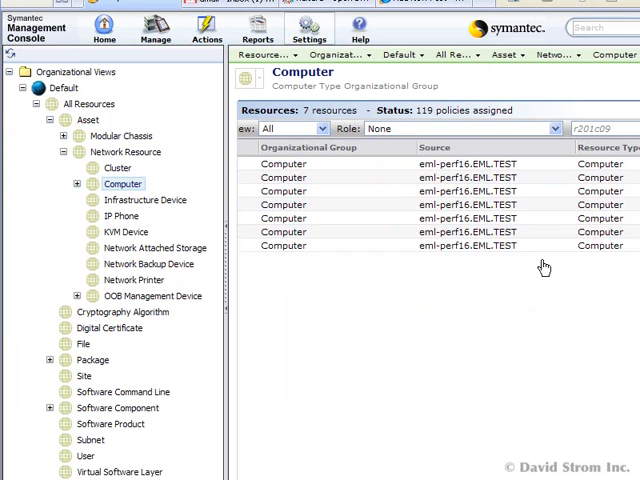
Start a pcAnywhere Remote Control session to R201C09VM01 from the computer's context menu and connect.
right_click(300, 176)
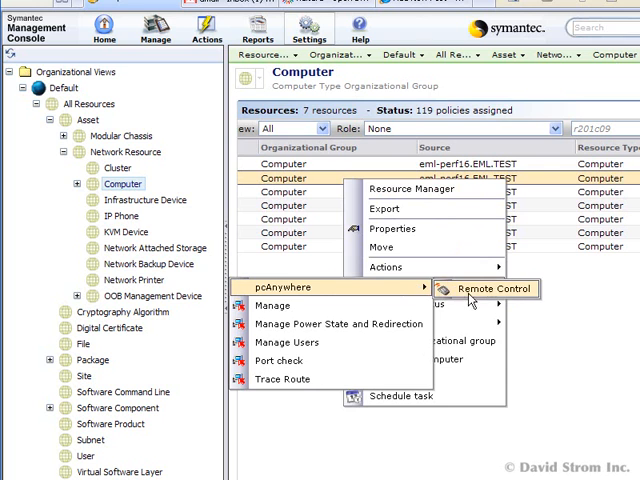
left_click(492, 288)
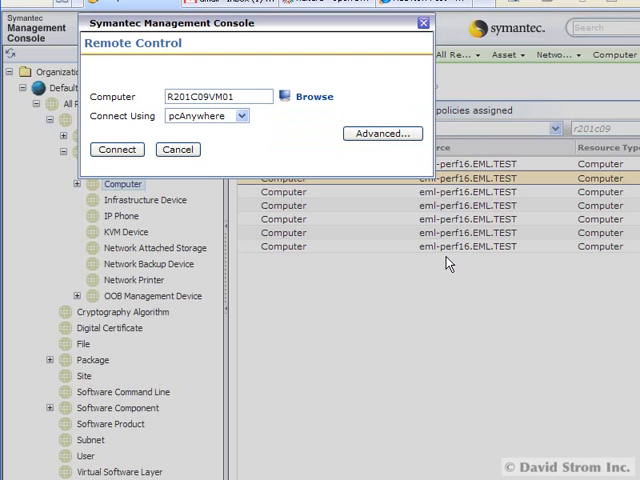
mouse_move(116, 148)
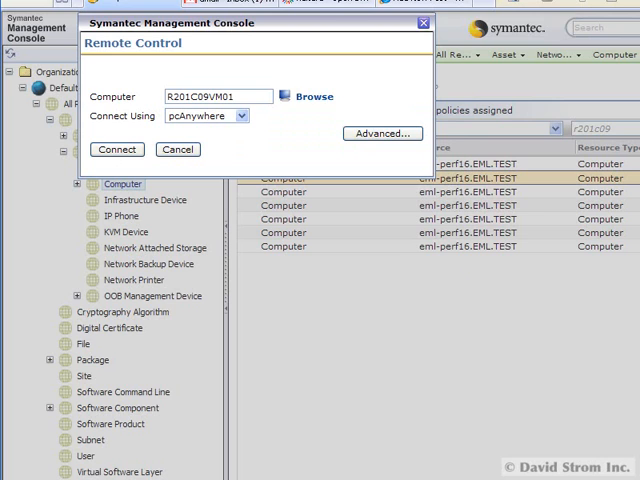
left_click(116, 148)
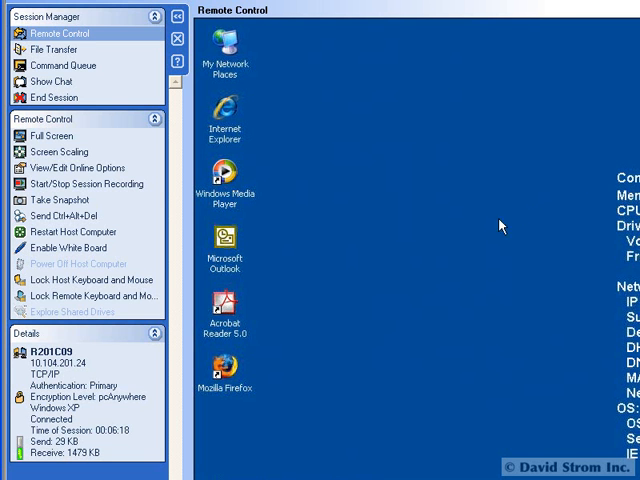
mouse_move(284, 240)
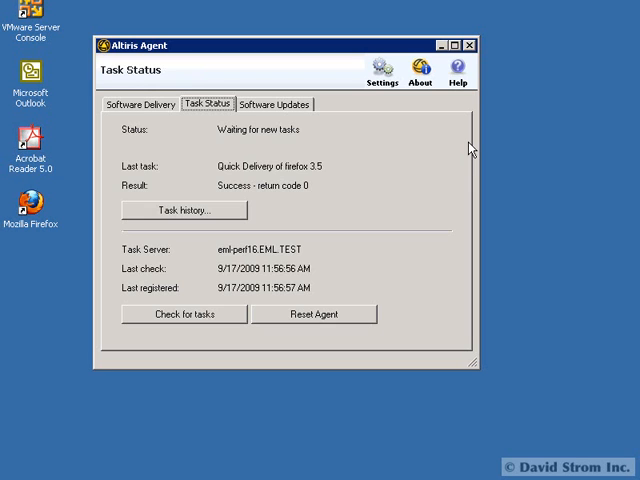
mouse_move(376, 66)
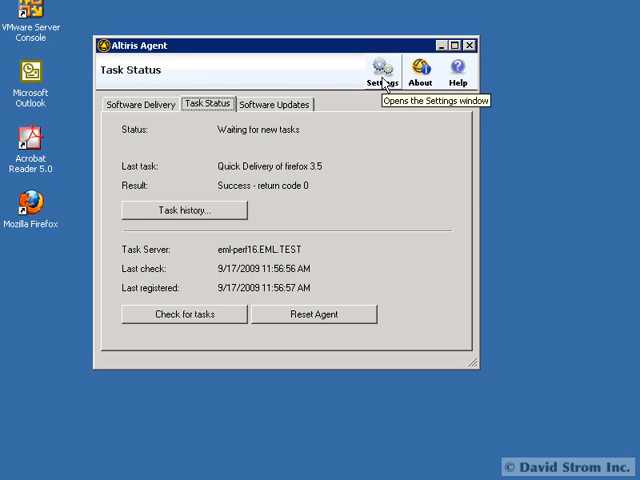
View the Altiris Agent settings on the remote machine after checking Firefox 3.5 delivery status.
left_click(376, 68)
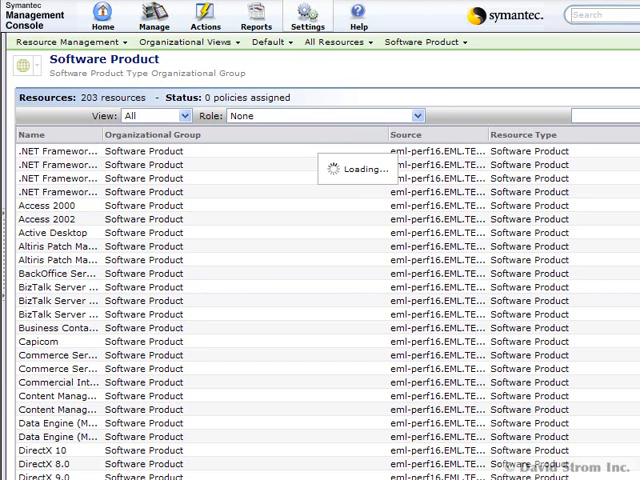
Scroll the Software Product list down to the Project through SQL Server entries.
scroll("down", 3)
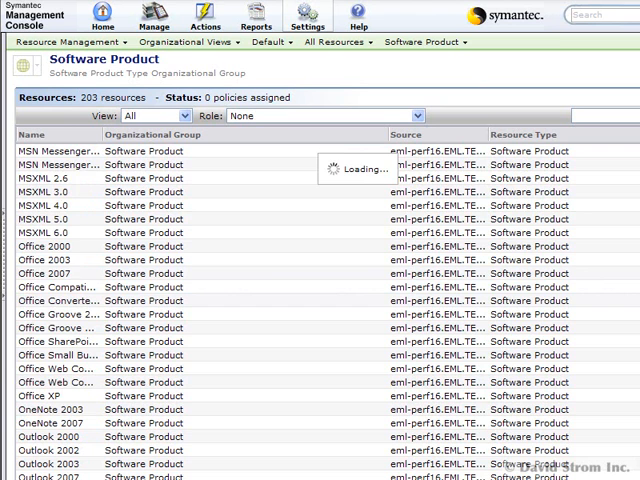
scroll("down", 3)
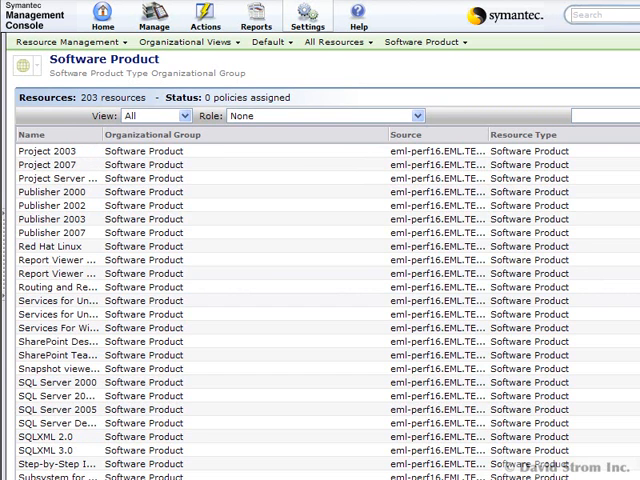